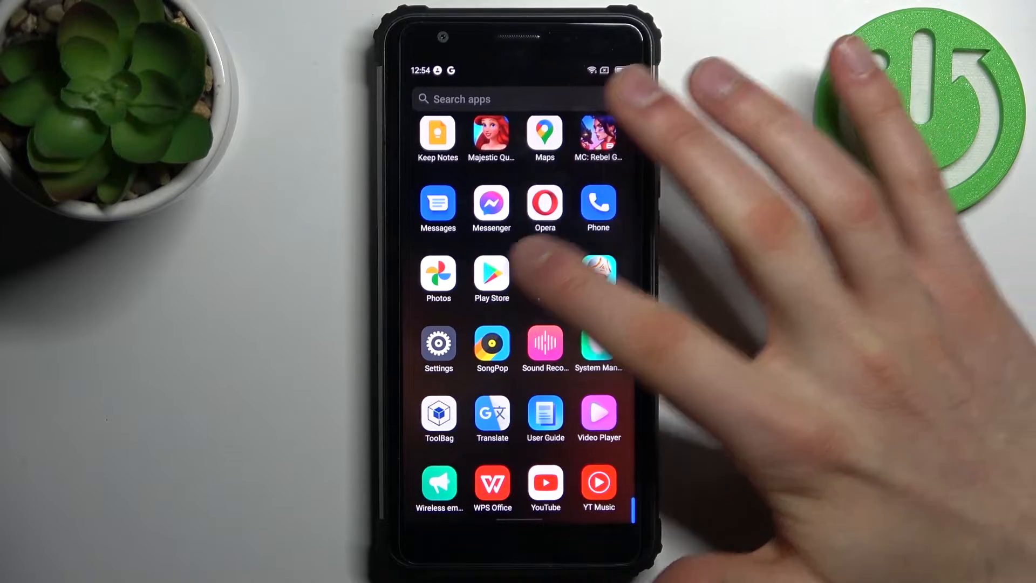
Reach My apps & games from the launcher, showing 28 pending updates with Update all.
left_click(493, 273)
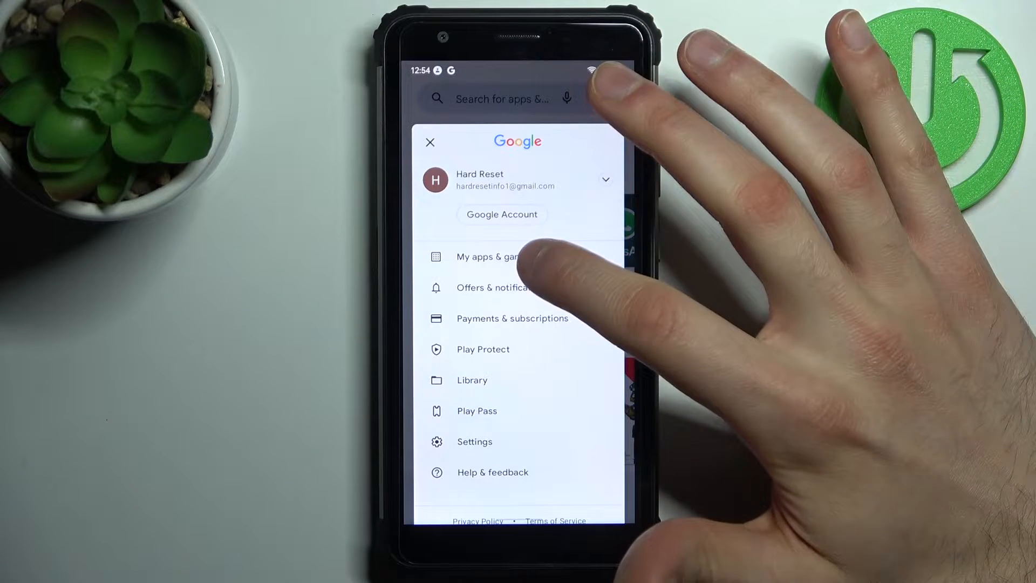
left_click(489, 257)
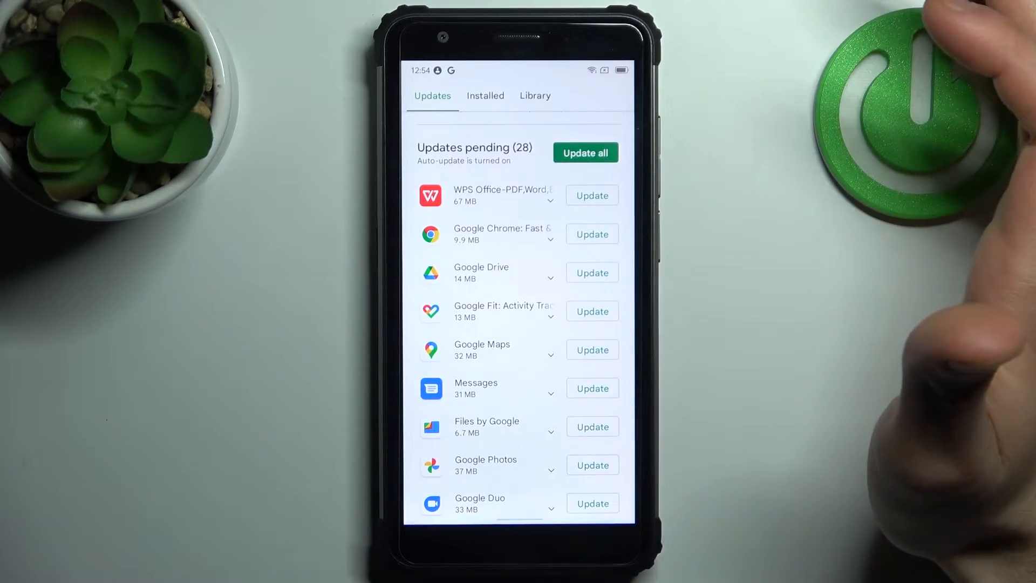
scroll("down", 3)
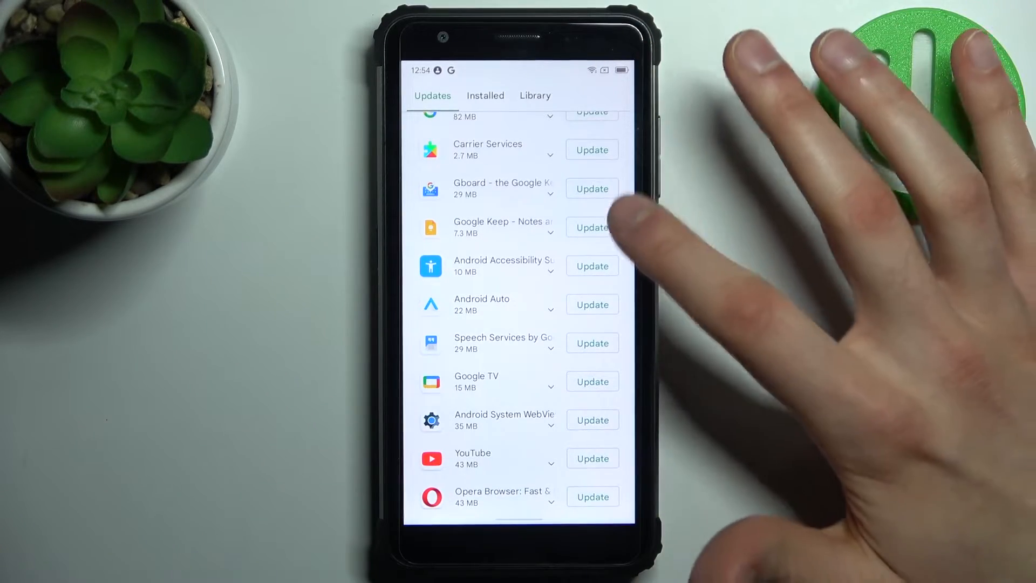
scroll("down", 3)
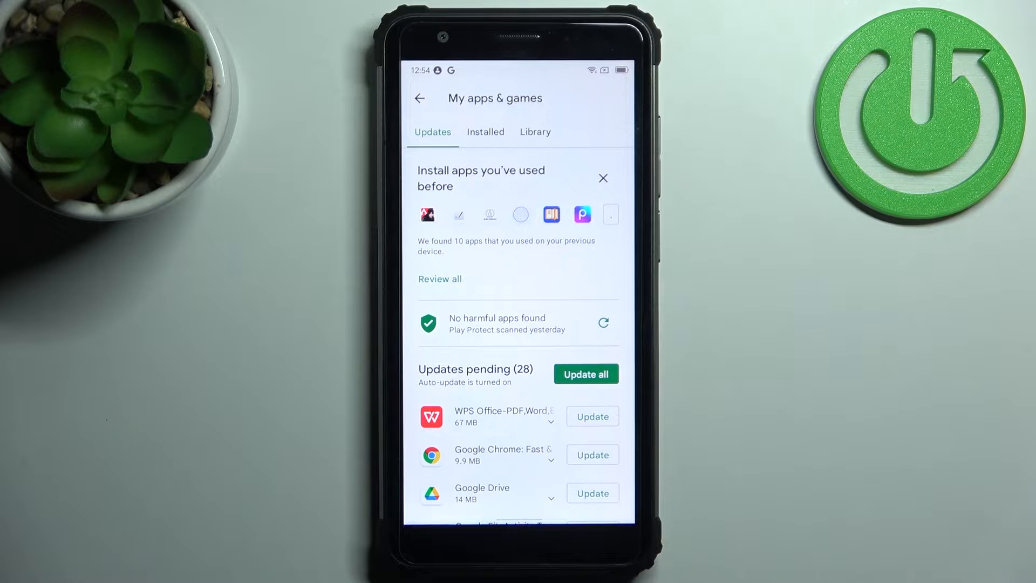
left_click(585, 375)
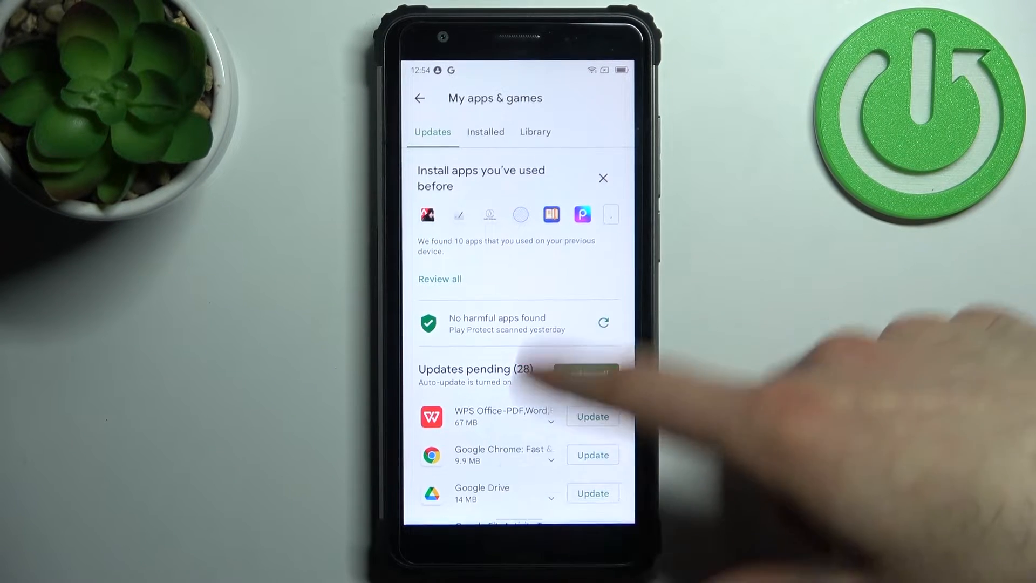